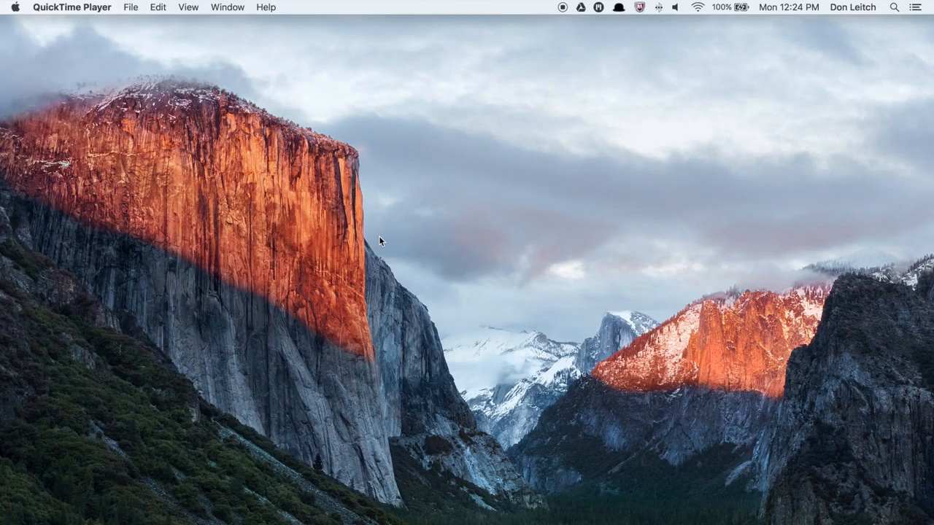
{"action": "mouse_move", "coordinate": [486, 194]}
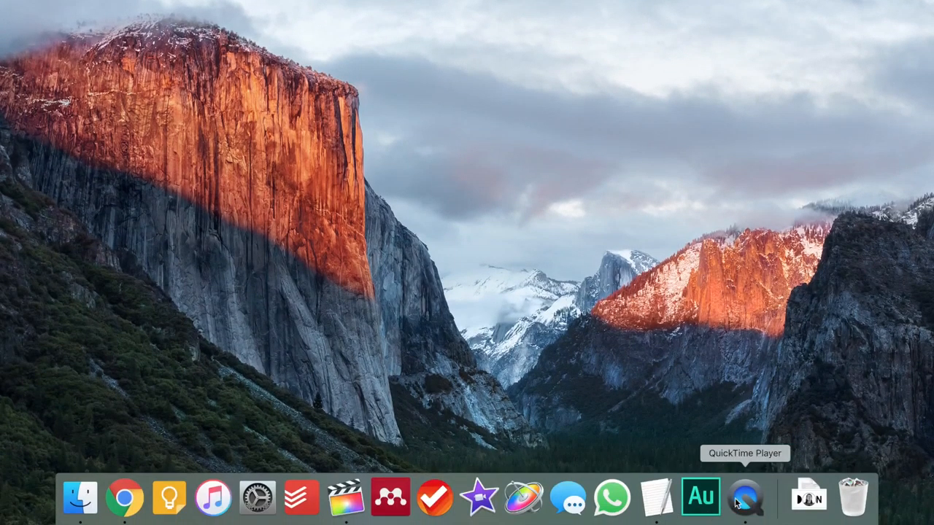
Launch QuickTime Player
{"action": "left_click", "coordinate": [743, 498]}
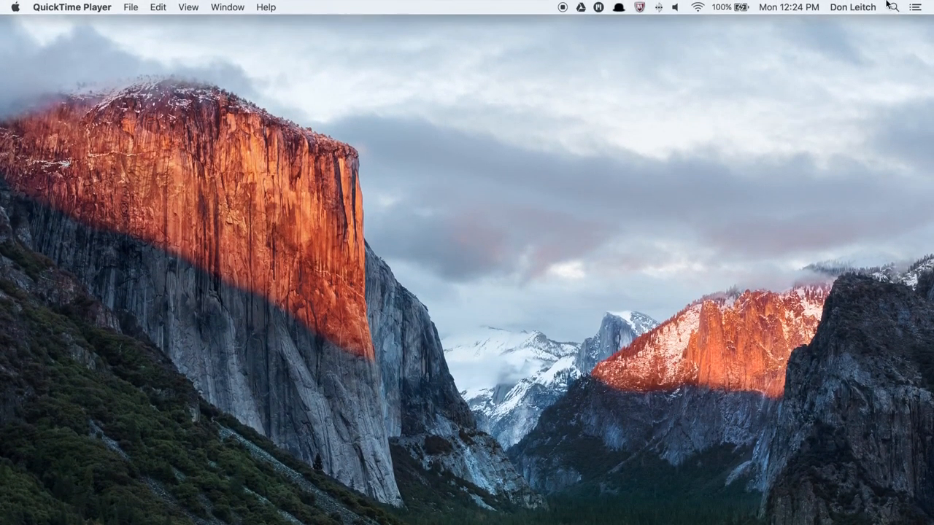
{"action": "left_click", "coordinate": [893, 8]}
{"action": "type", "text": "quick"}
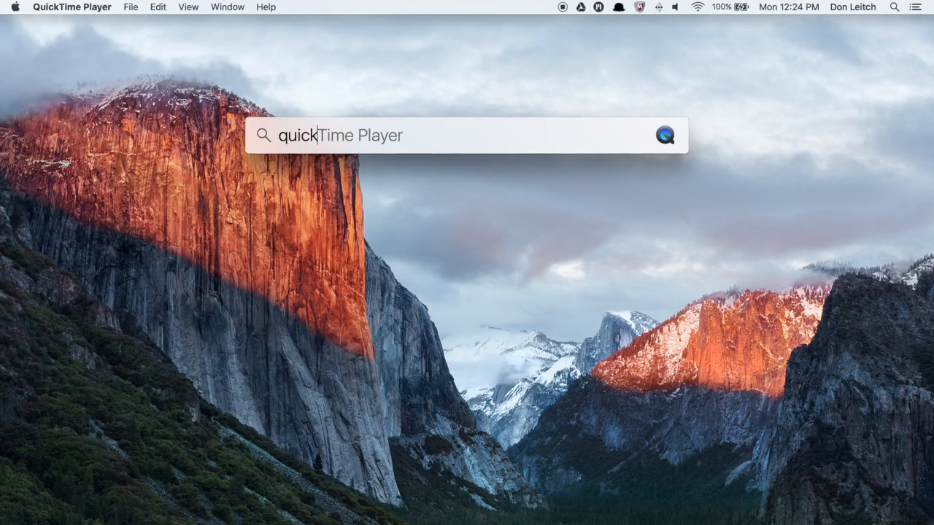
{"action": "key", "text": "escape"}
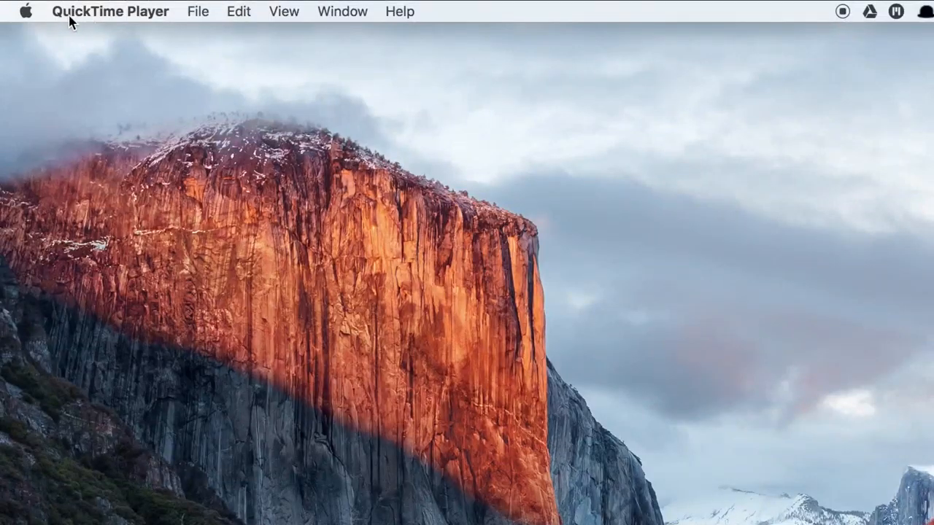
{"action": "mouse_move", "coordinate": [152, 60]}
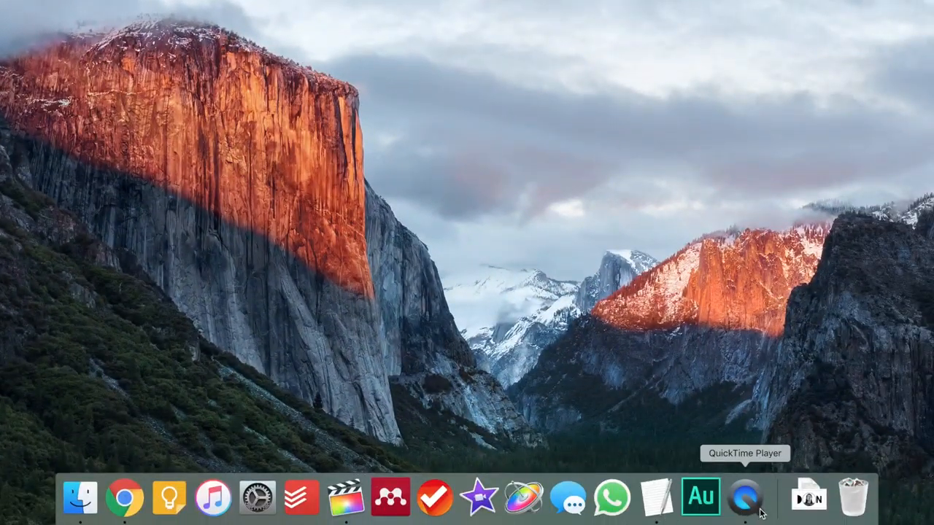
{"action": "mouse_move", "coordinate": [744, 497]}
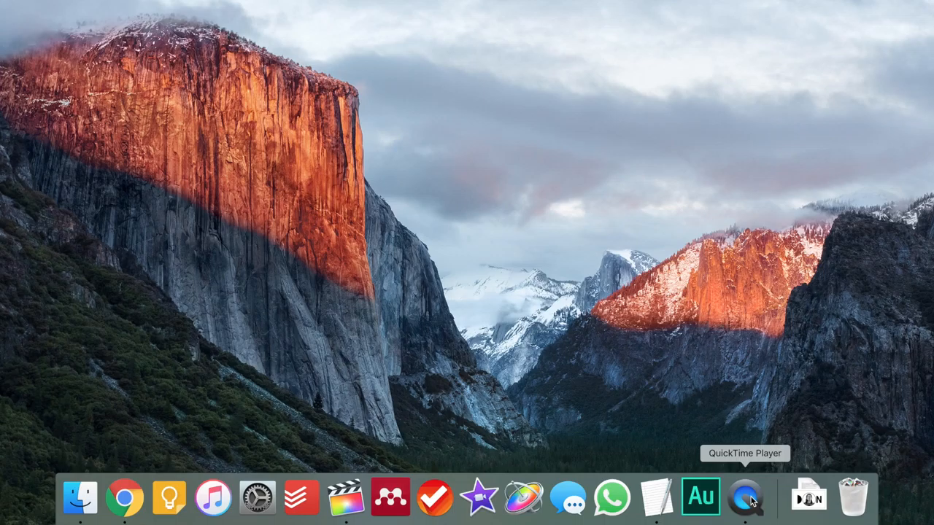
Bring QuickTime Player forward and start a new movie recording with a live webcam preview
{"action": "left_click", "coordinate": [744, 498]}
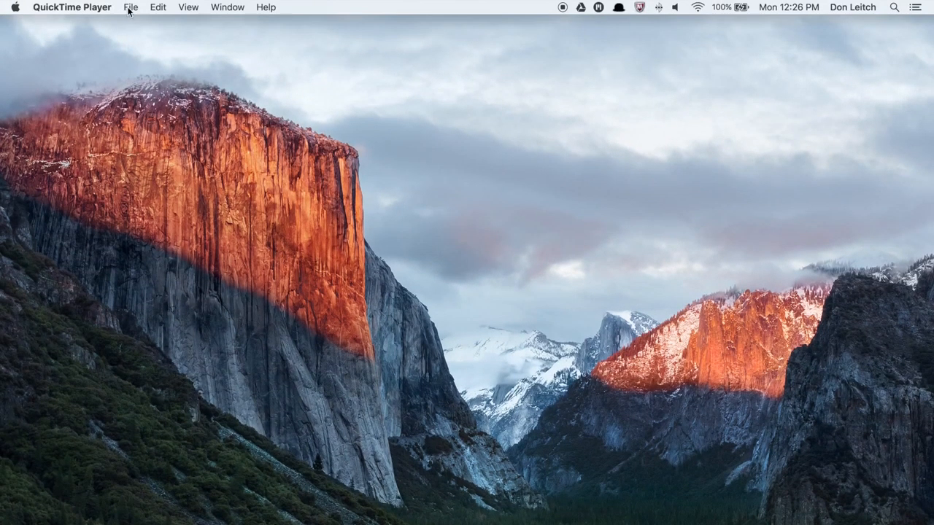
{"action": "left_click", "coordinate": [131, 6]}
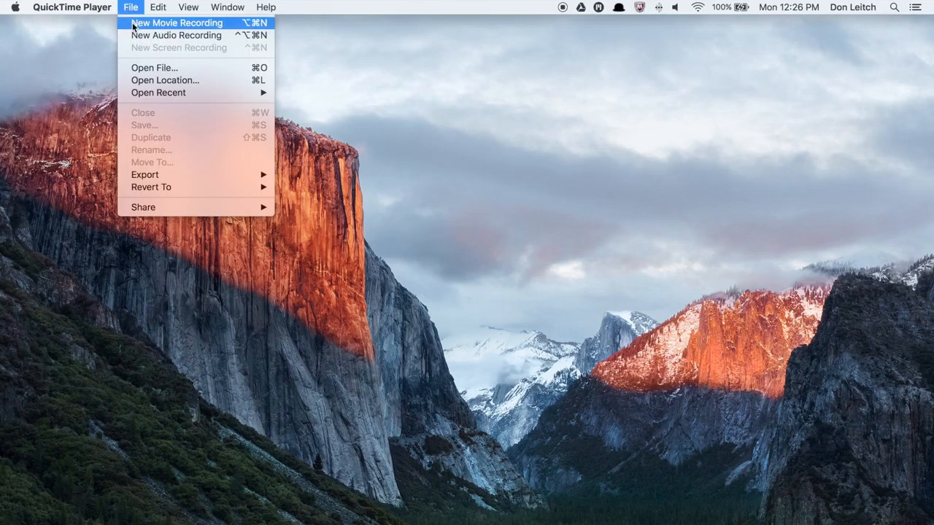
{"action": "left_click", "coordinate": [176, 23]}
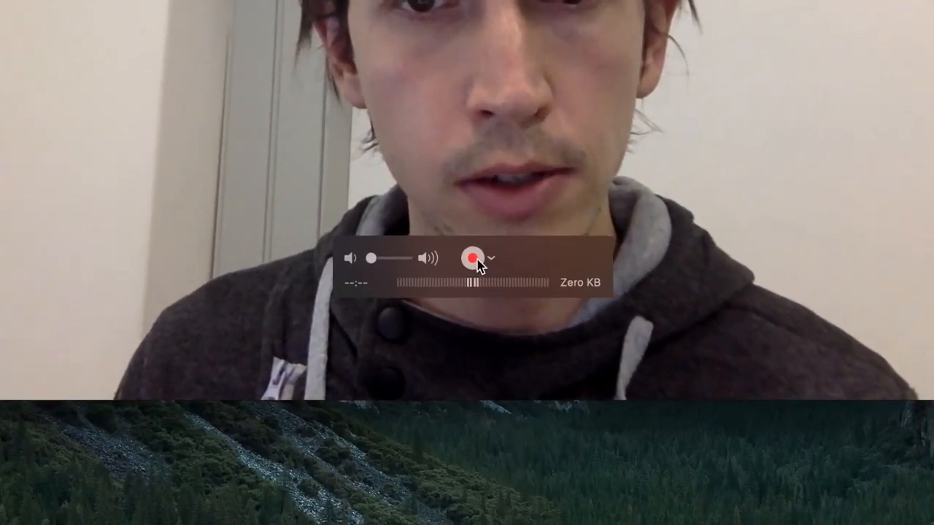
Use the FaceTime HD Camera with the built-in internal microphone as recording inputs
{"action": "left_click", "coordinate": [491, 257]}
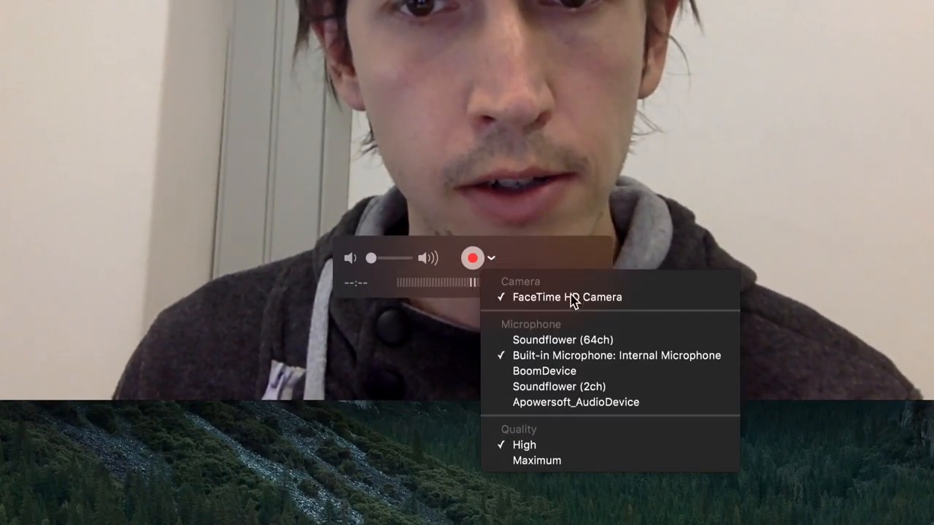
{"action": "mouse_move", "coordinate": [591, 360]}
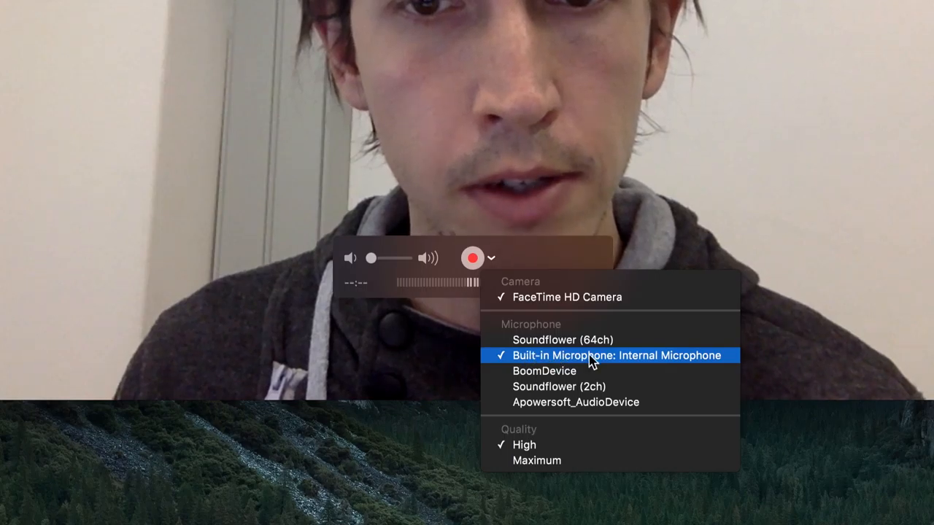
{"action": "mouse_move", "coordinate": [616, 362]}
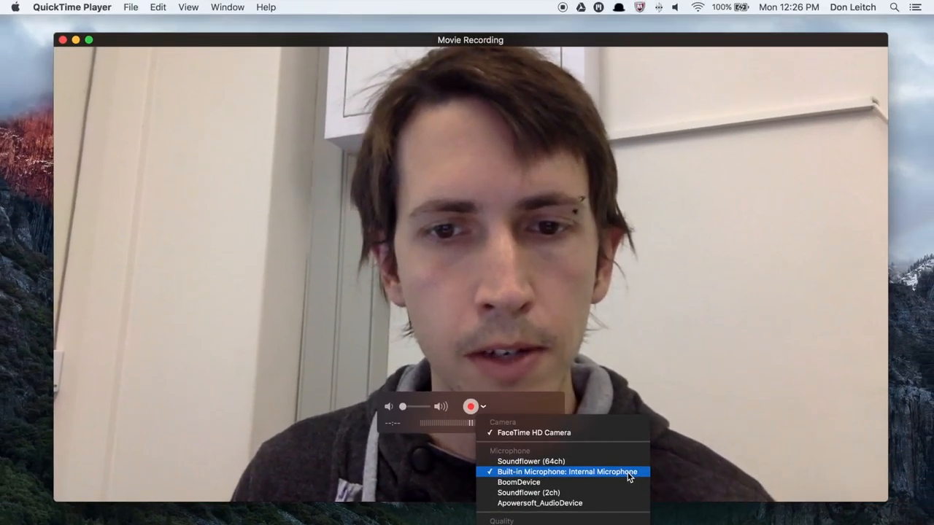
{"action": "left_click", "coordinate": [566, 471]}
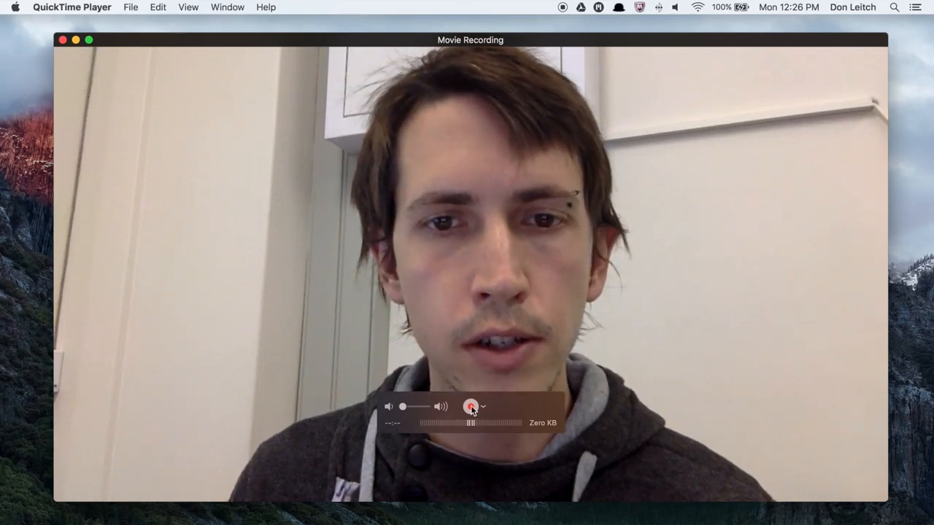
Record a webcam movie of about 1 minute 10 seconds, then stop it
{"action": "left_click", "coordinate": [471, 406]}
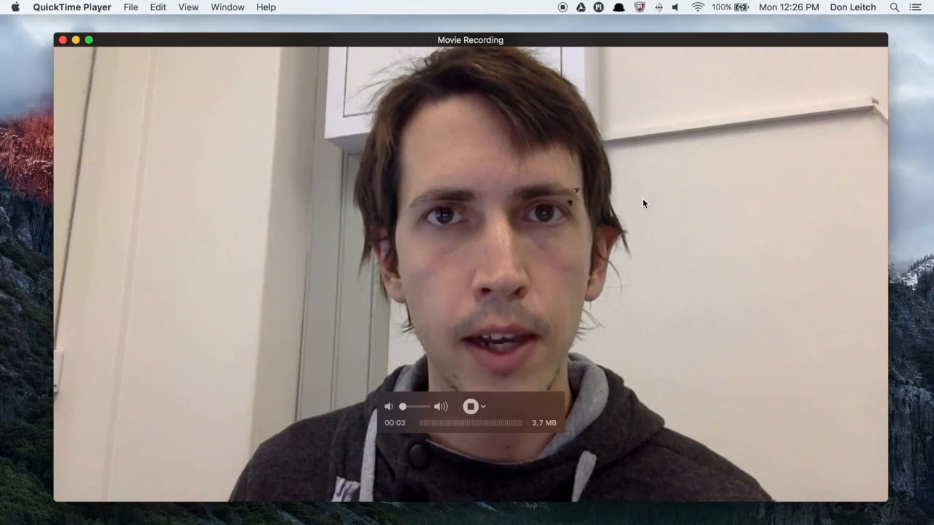
{"action": "mouse_move", "coordinate": [662, 72]}
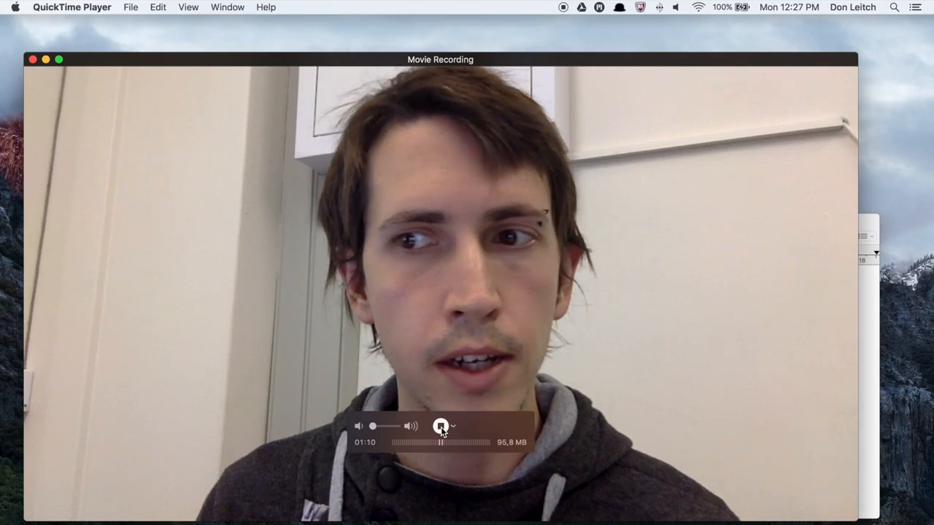
{"action": "left_click", "coordinate": [441, 426]}
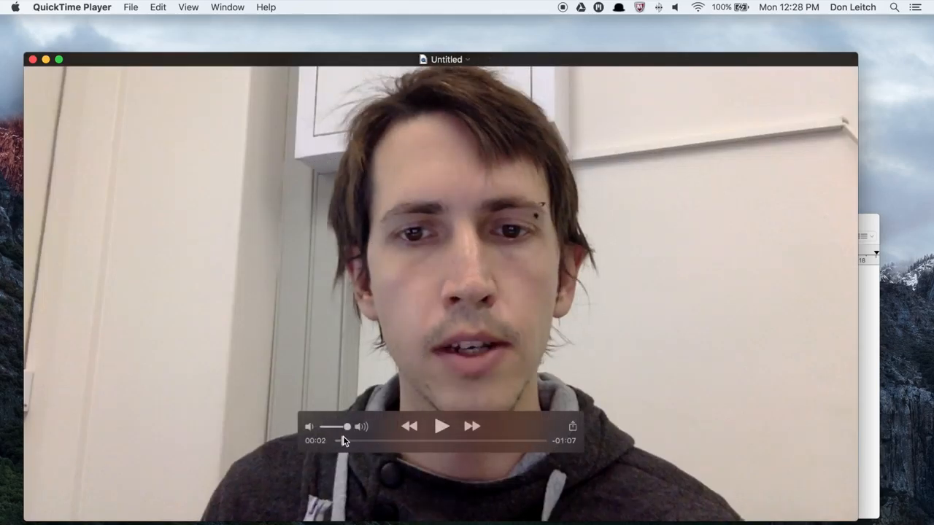
Scrub the untitled clip back near the start and begin saving it from the File menu
{"action": "left_click_drag", "start_coordinate": [347, 441], "coordinate": [398, 441]}
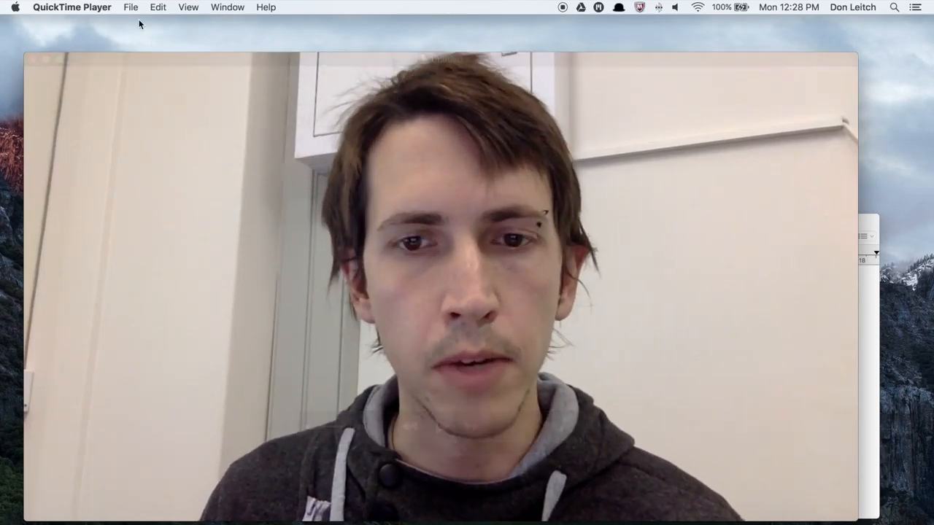
{"action": "left_click", "coordinate": [130, 7]}
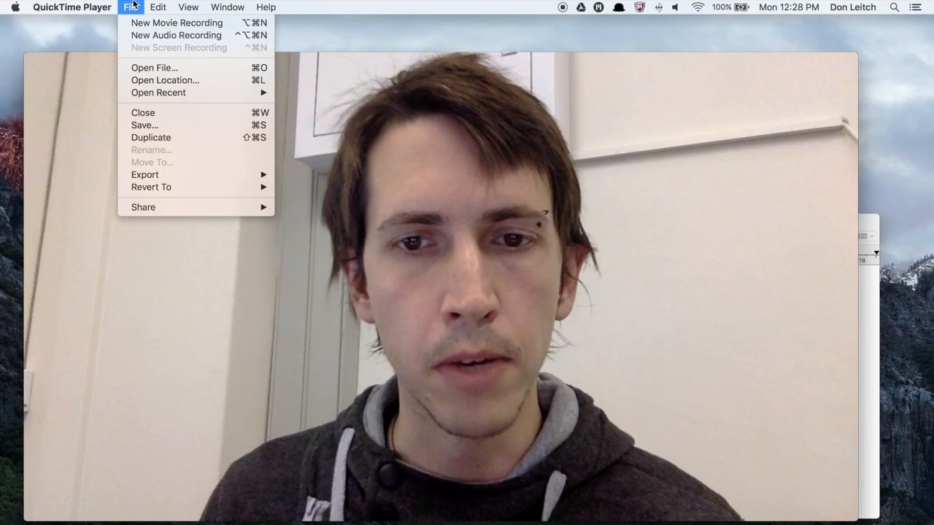
{"action": "left_click", "coordinate": [144, 125]}
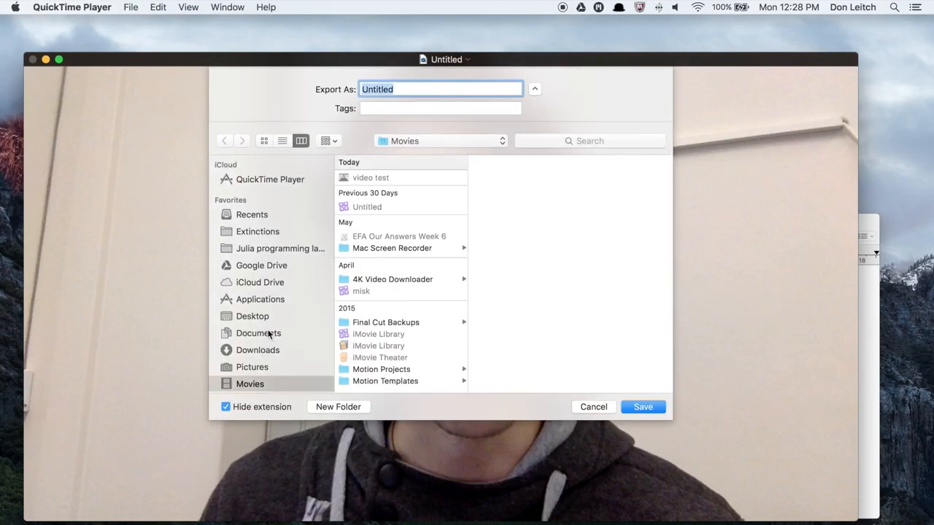
Create a 'my videos' folder in Movies as the save destination and start typing the file name
{"action": "left_click", "coordinate": [338, 407]}
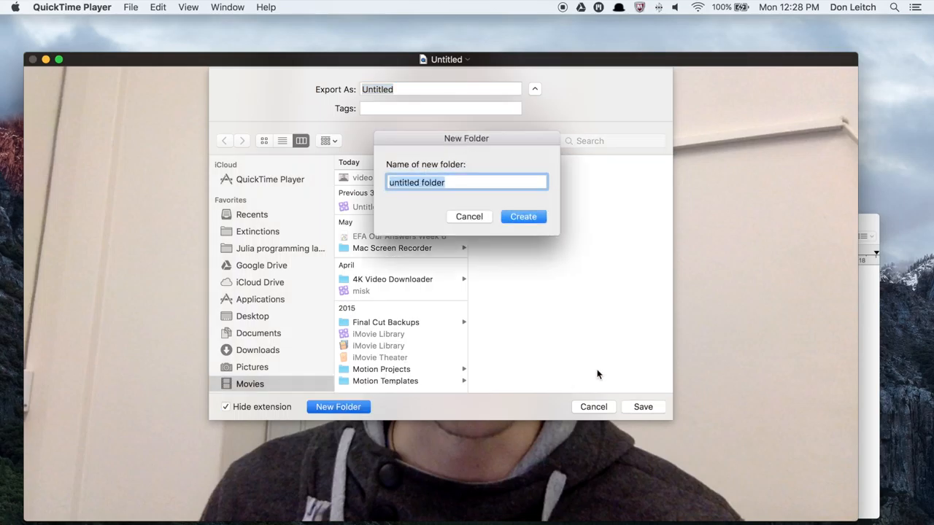
{"action": "type", "text": "my v"}
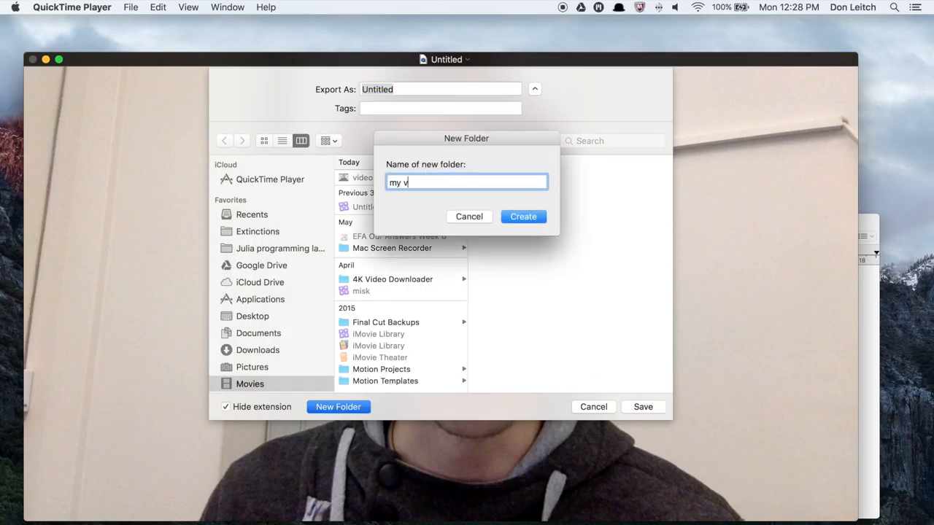
{"action": "left_click", "coordinate": [523, 216]}
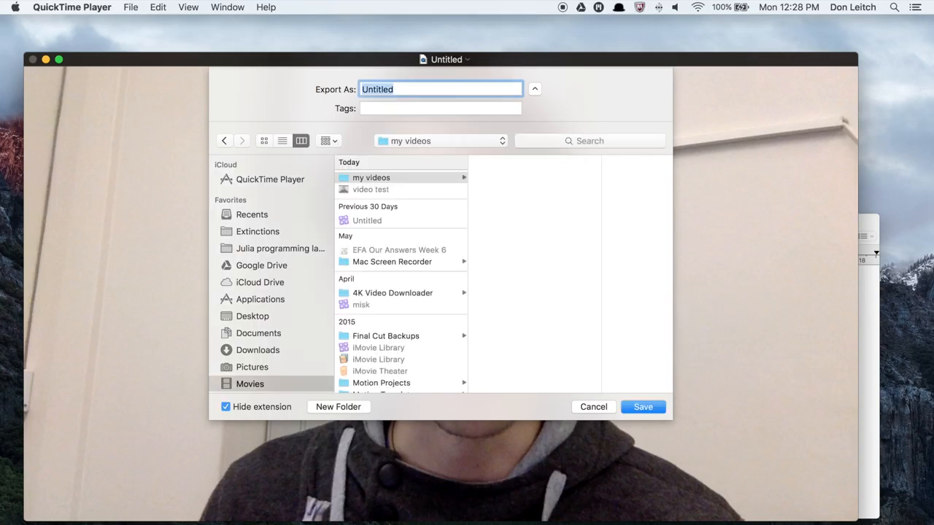
{"action": "type", "text": "re"}
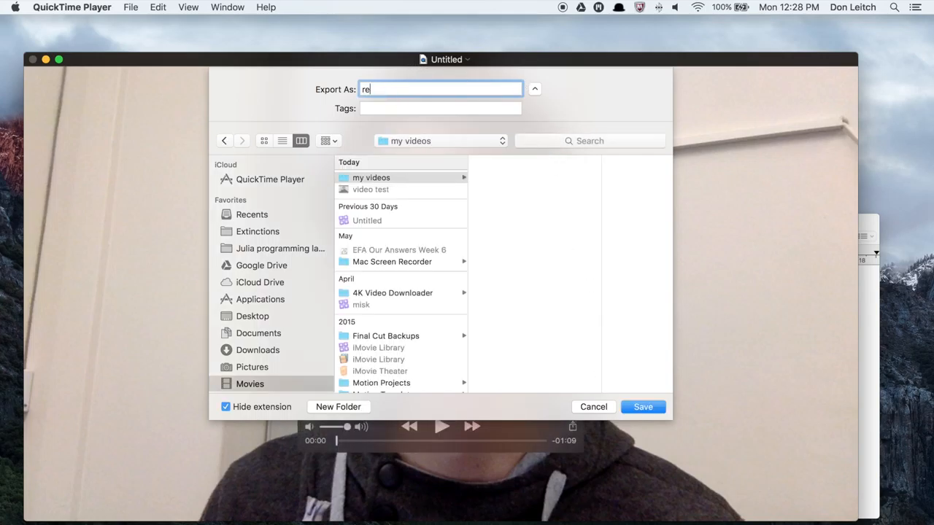